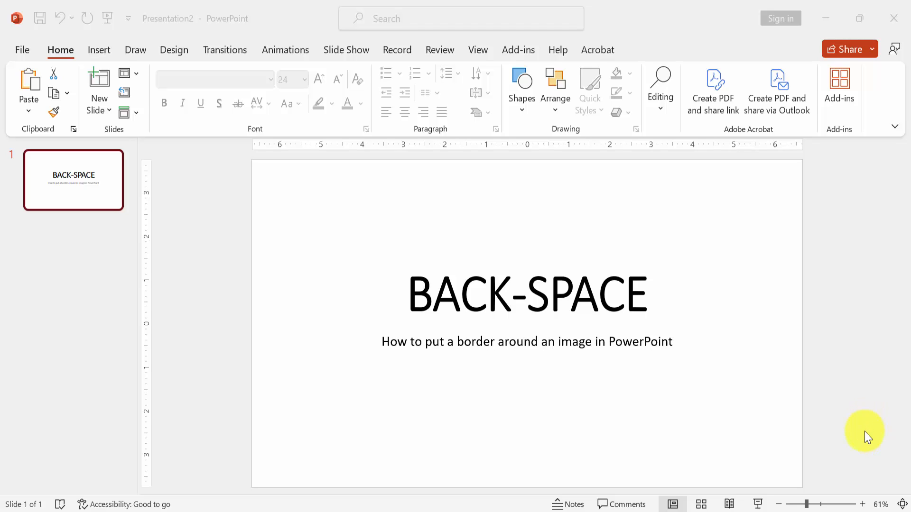
mouse_move(865, 443)
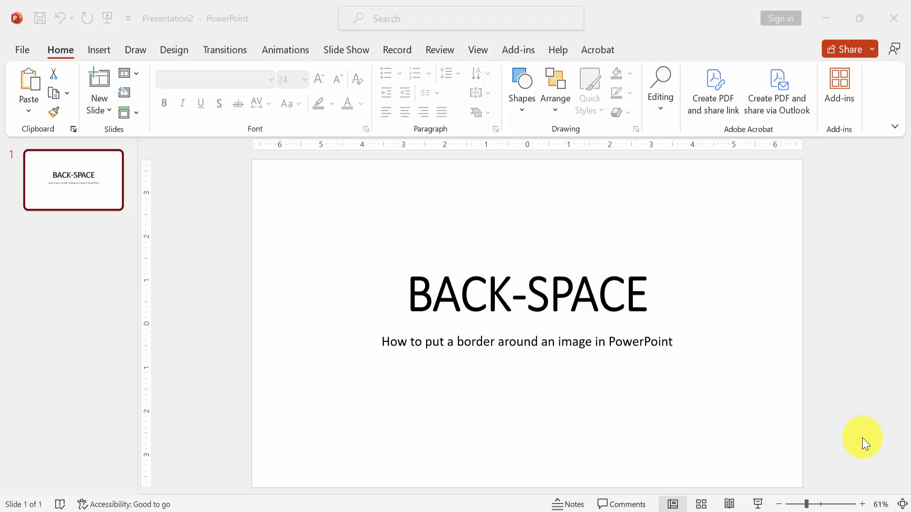
mouse_move(865, 443)
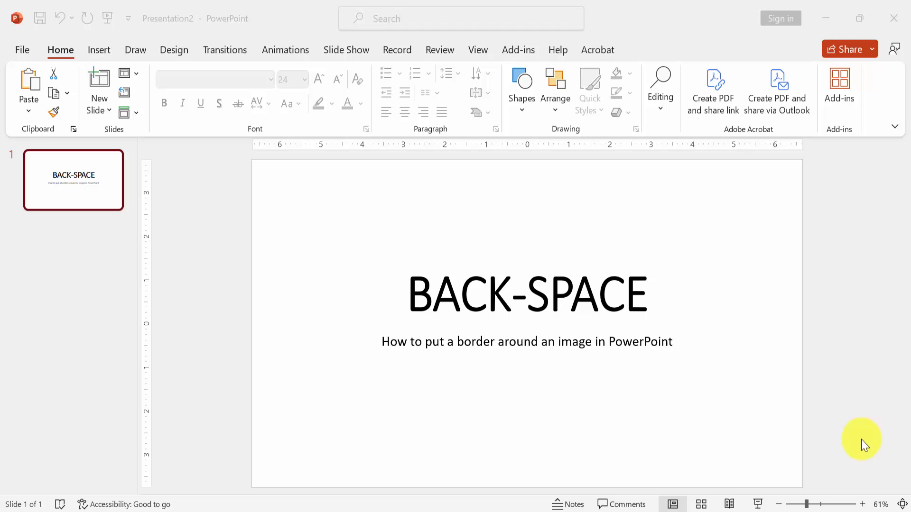
mouse_move(865, 448)
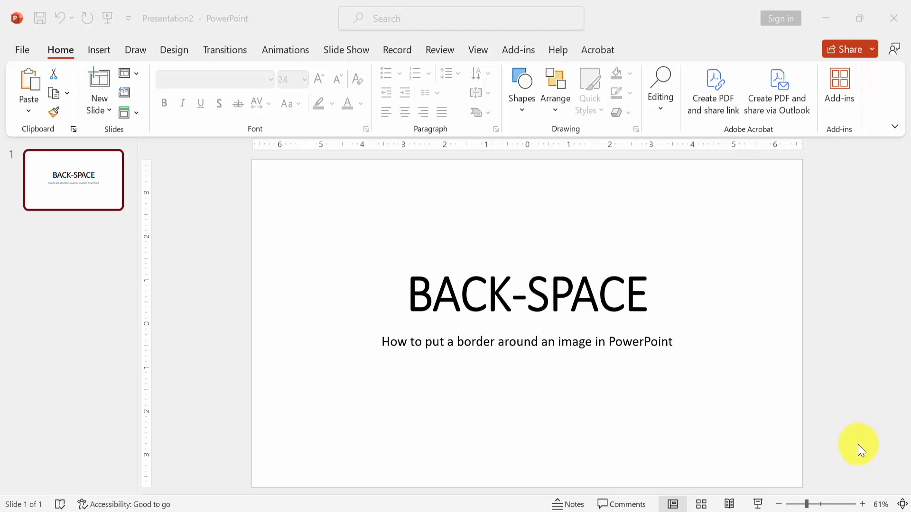
mouse_move(813, 436)
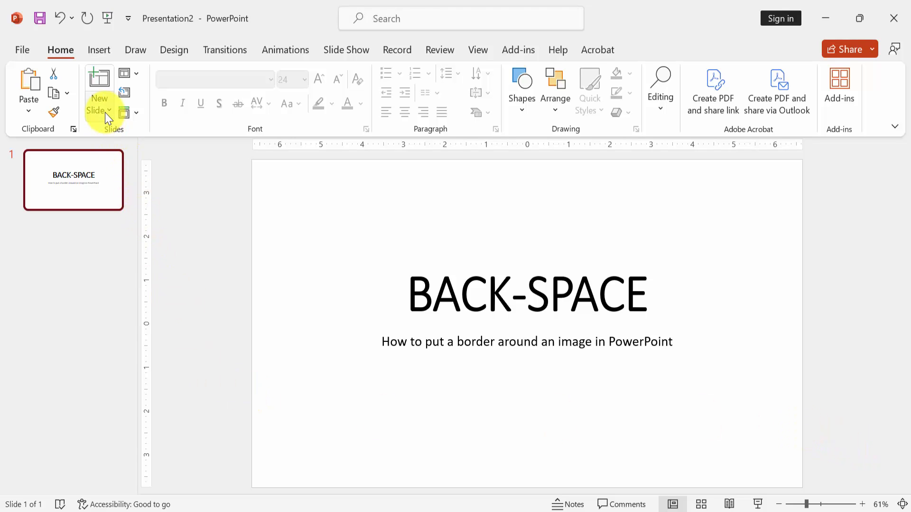
Step: Add a blank second slide after the BACK-SPACE title slide and show the Insert ribbon
click(98, 93)
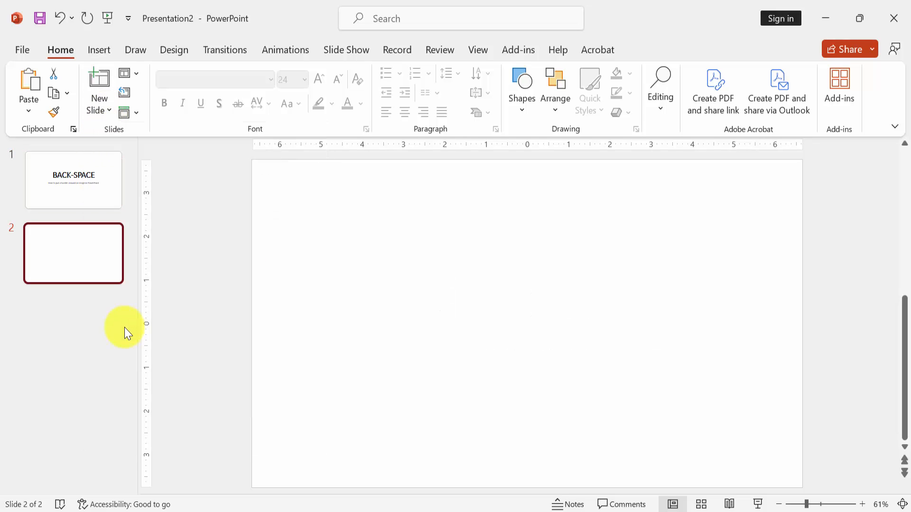
click(98, 50)
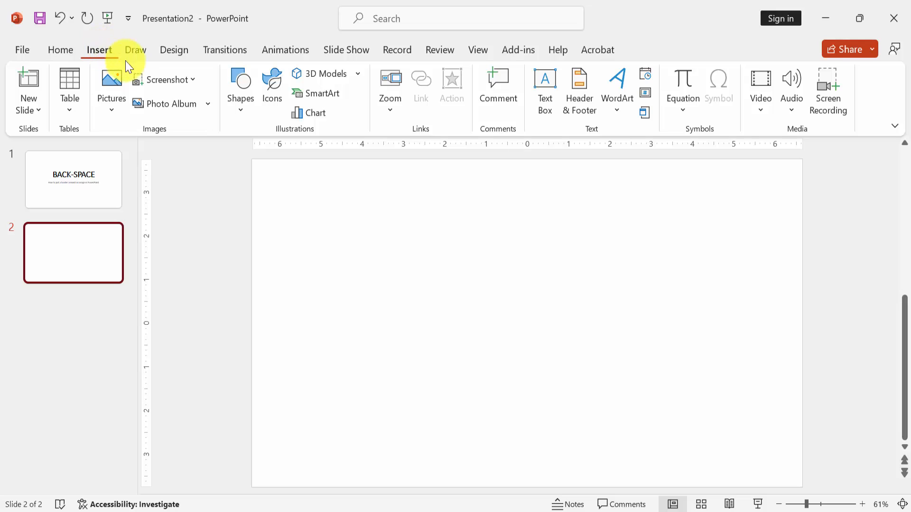
Step: Insert the grass photo from This Device onto the blank slide
click(111, 90)
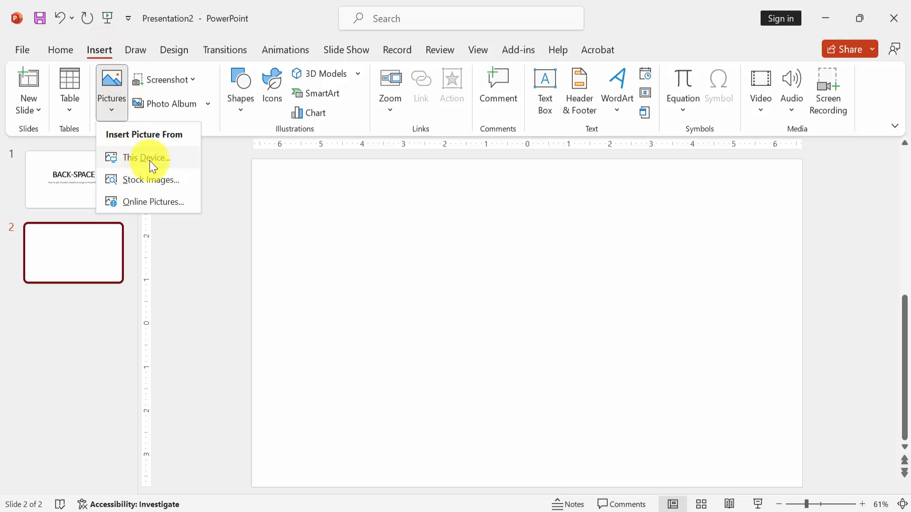
click(147, 158)
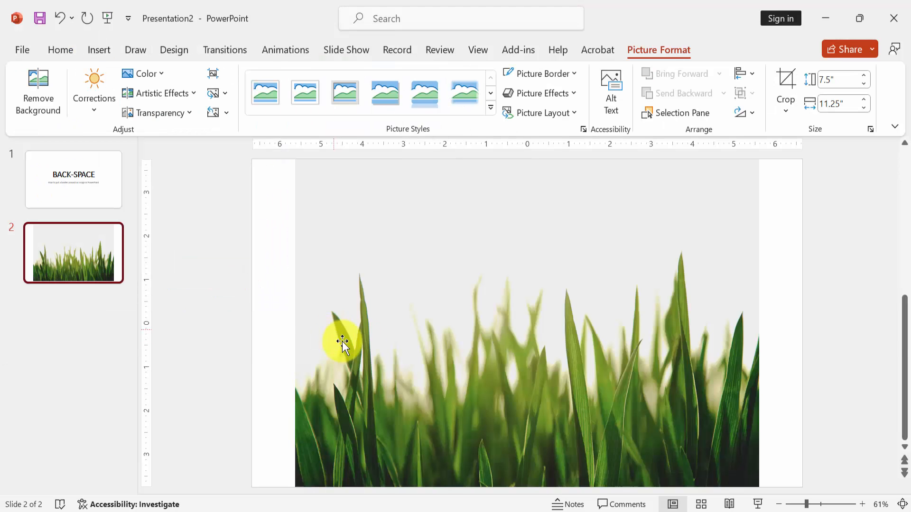
Step: Give the grass photo a red 6 pt border and shrink it to about half size
click(342, 342)
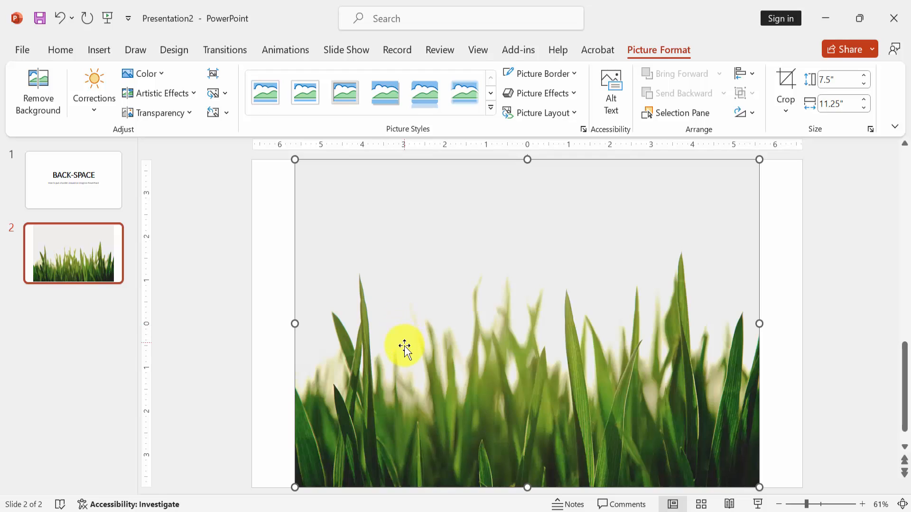
mouse_move(567, 78)
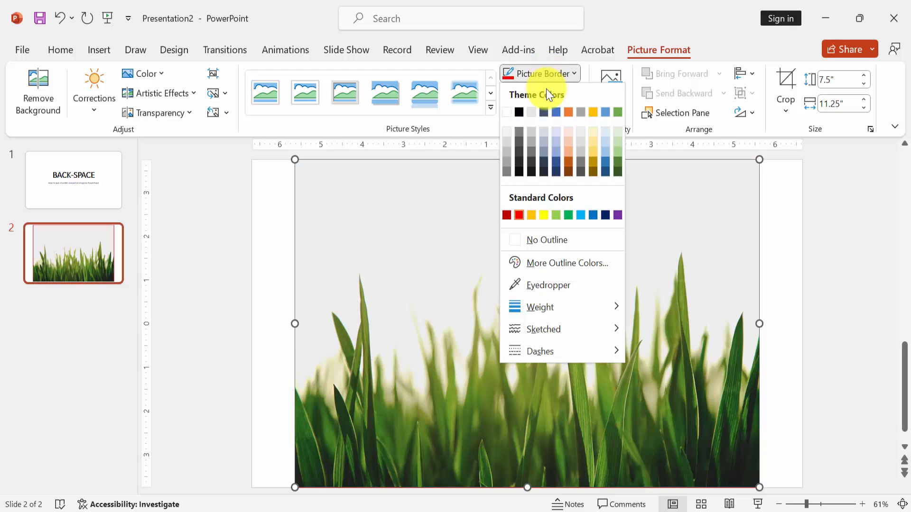
click(540, 307)
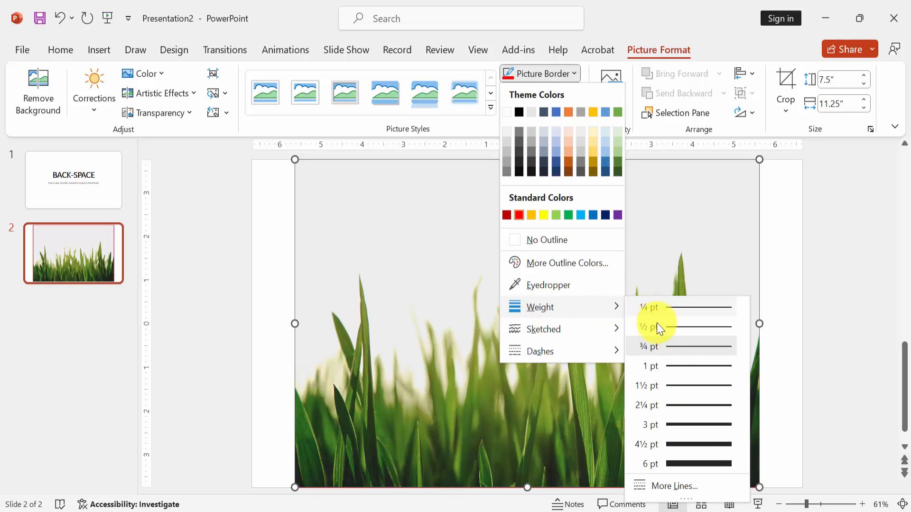
click(681, 327)
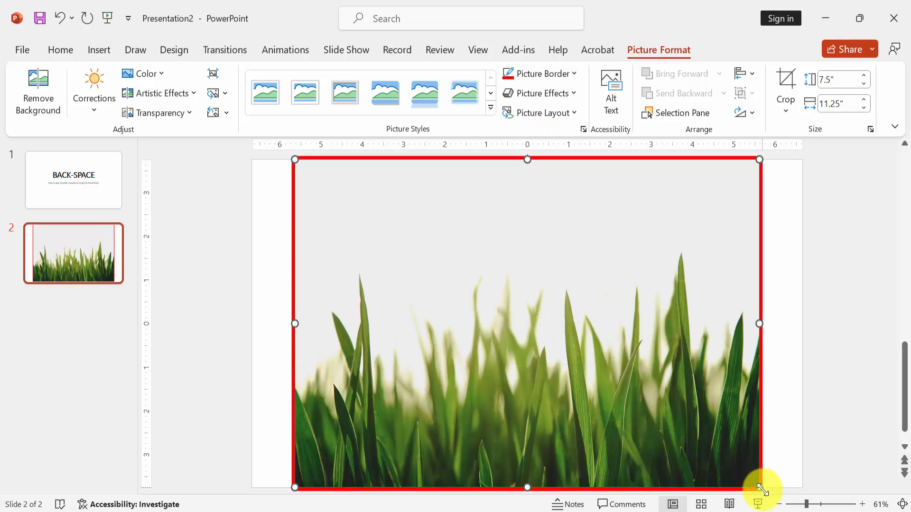
drag(758, 487, 631, 395)
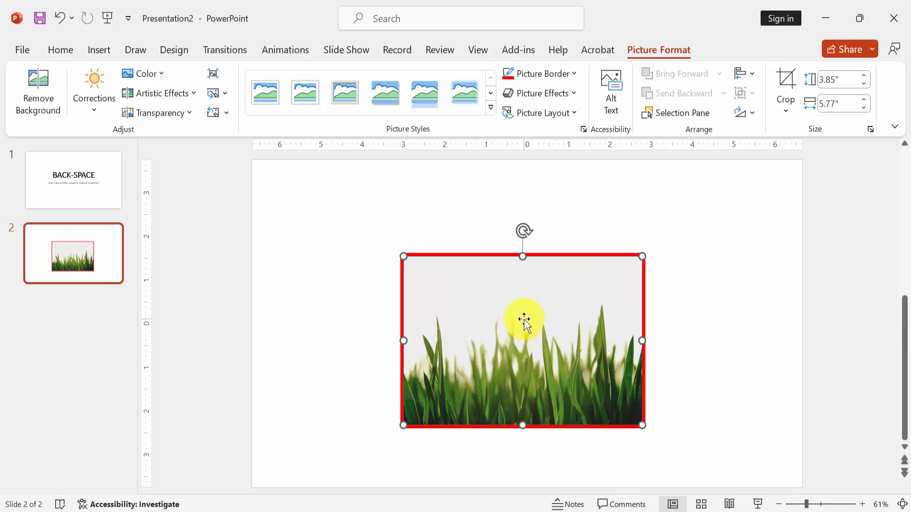
mouse_move(665, 316)
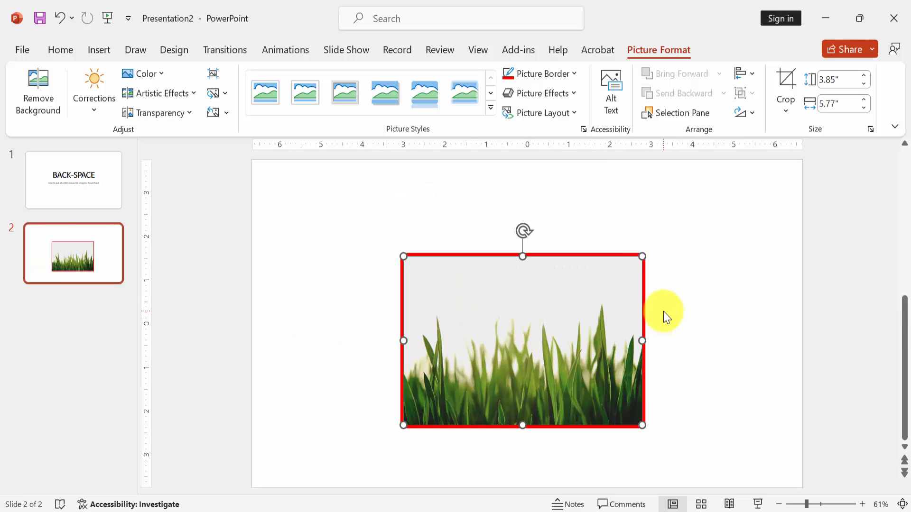
click(60, 50)
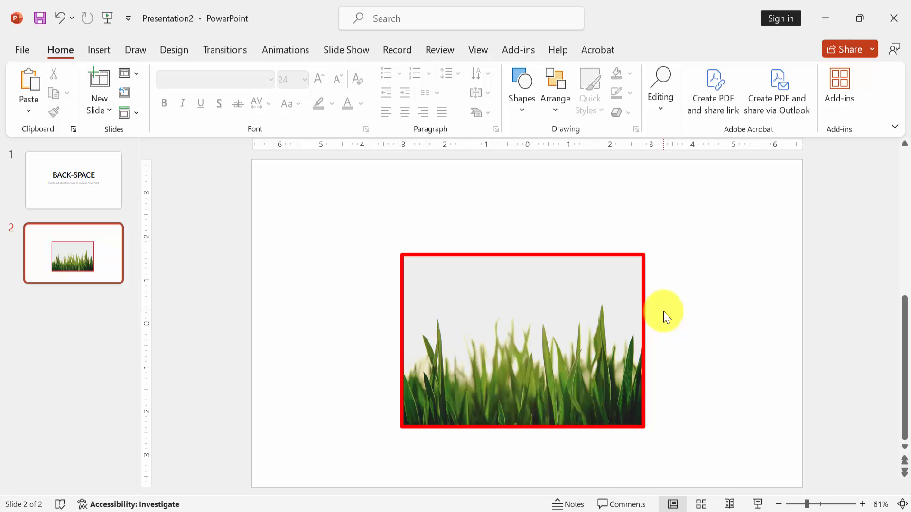